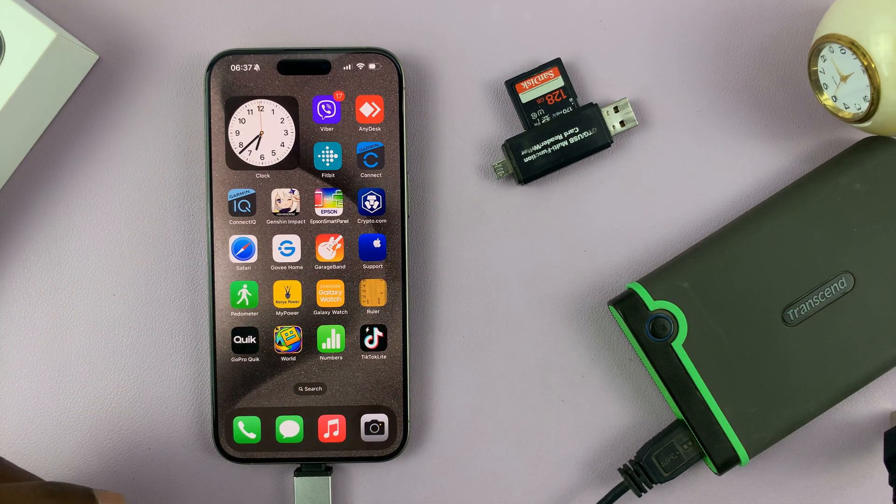
- Reach Files' Browse Locations list and select the connected USB flash drive
{"action": "scroll", "scroll_direction": "left", "scroll_amount": 3}
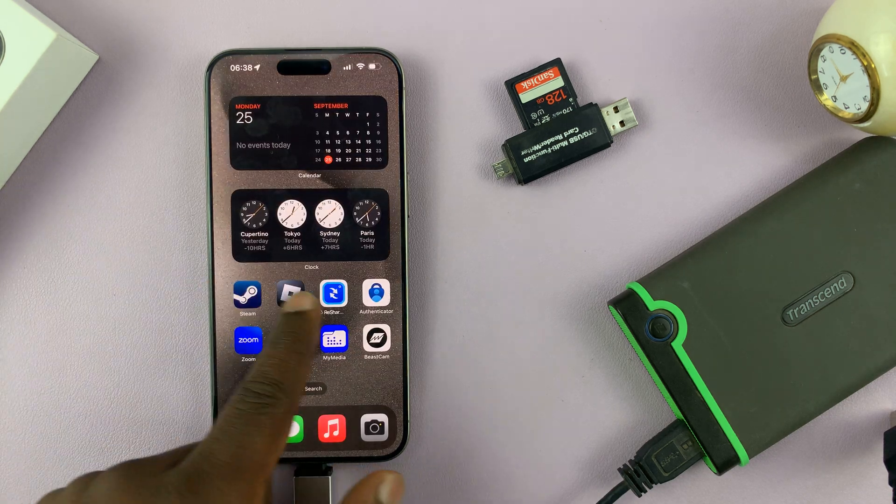
{"action": "scroll", "scroll_direction": "left", "scroll_amount": 3}
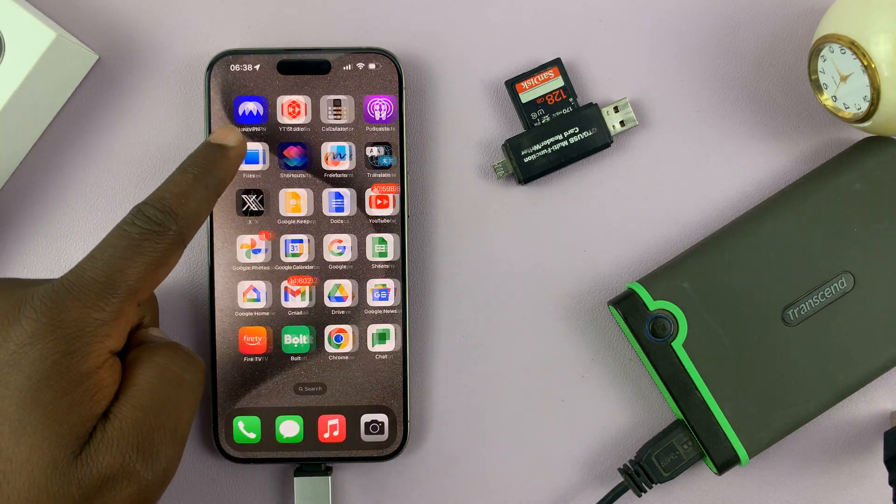
{"action": "left_click", "coordinate": [253, 160]}
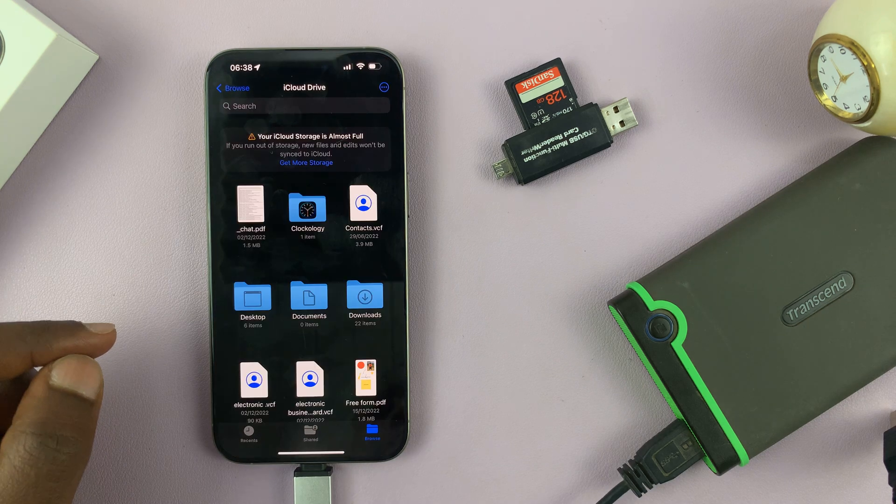
{"action": "left_click", "coordinate": [232, 88]}
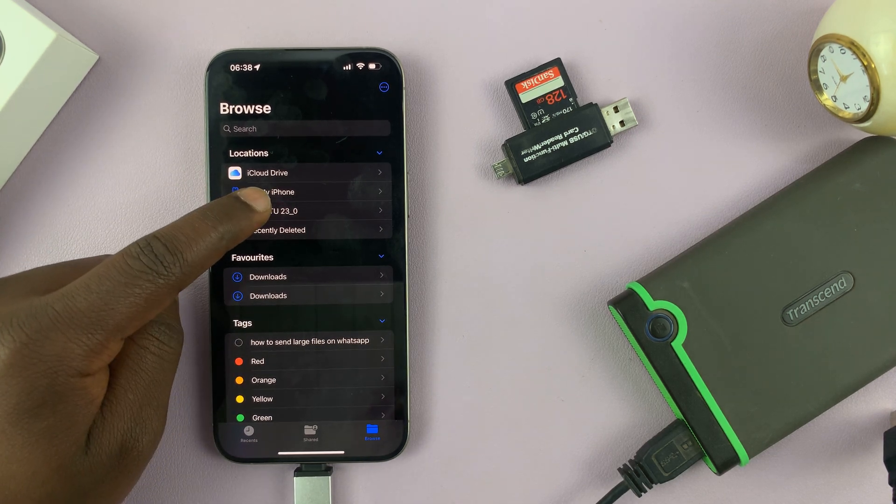
{"action": "left_click", "coordinate": [279, 211]}
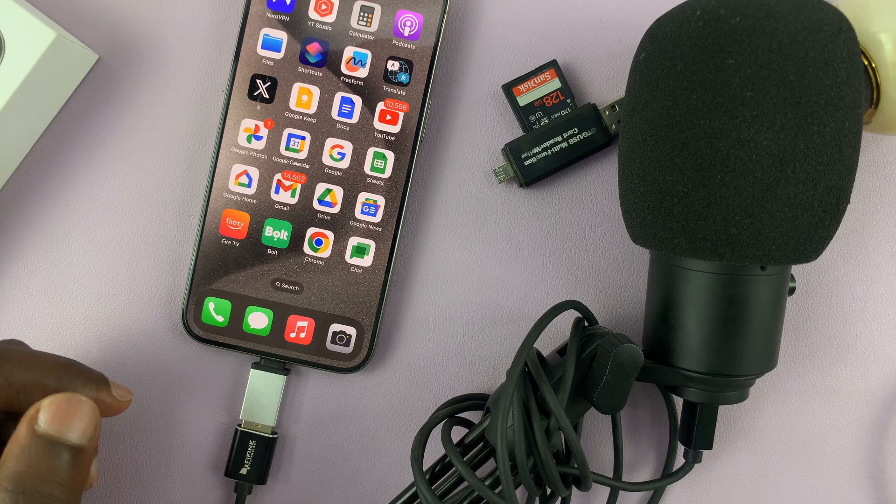
- Find BeastCam via search 'beas' and set its input to the USB PnP Audio Device
{"action": "type", "text": "beas"}
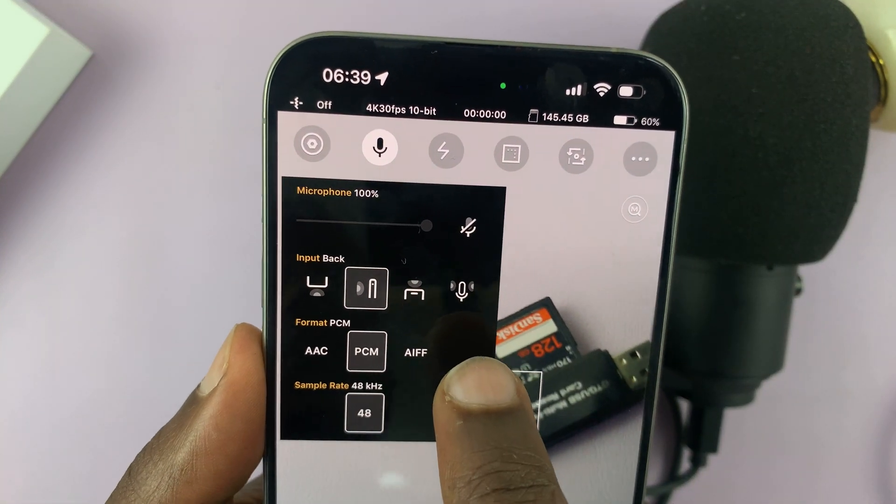
{"action": "left_click", "coordinate": [439, 297]}
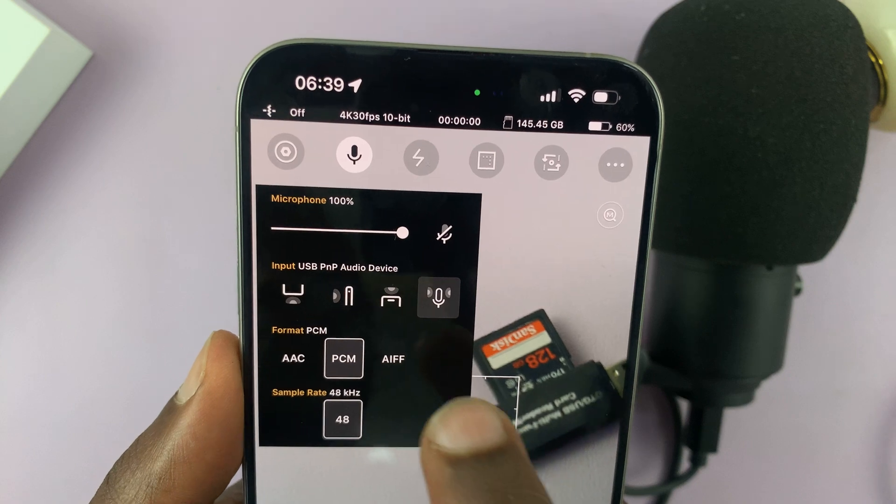